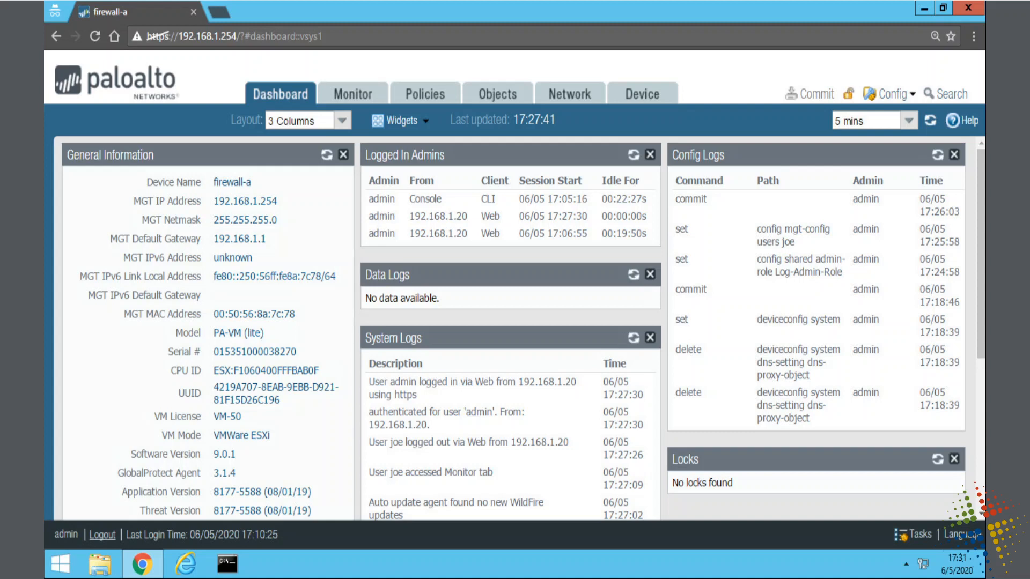
mouse_move(714, 37)
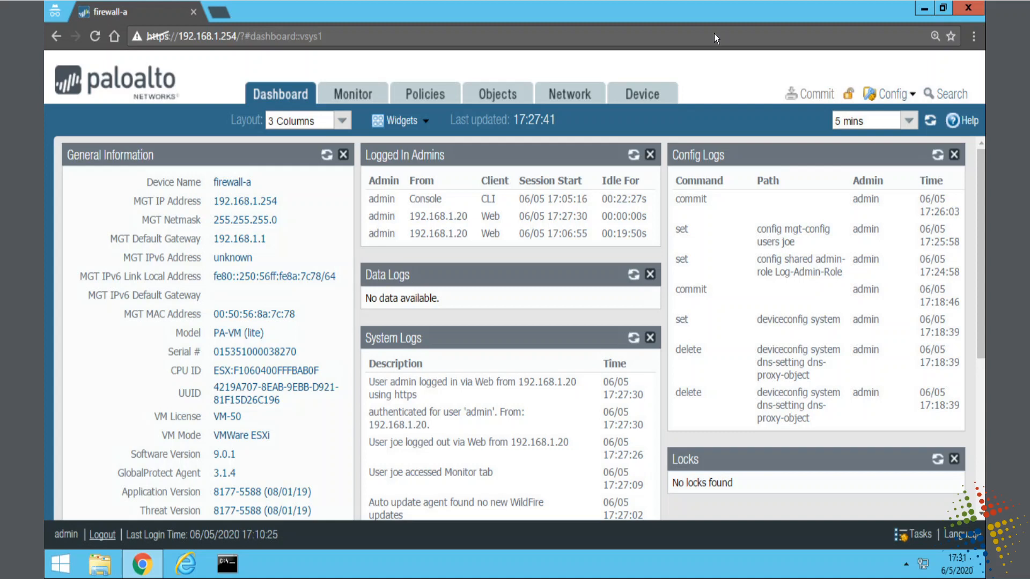
mouse_move(655, 98)
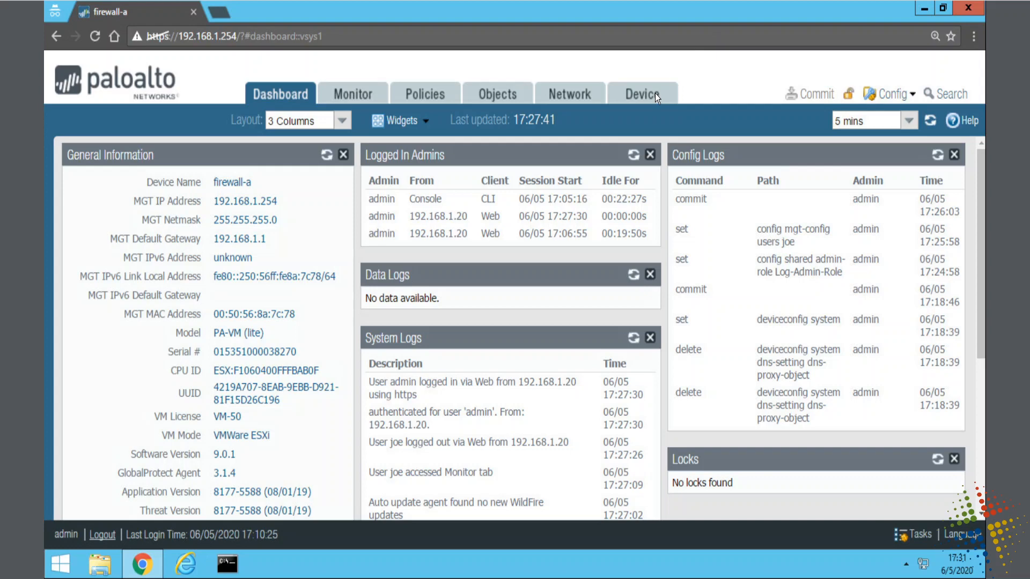
Create administrator admin2 with a password and the Dynamic Superuser role.
click(641, 94)
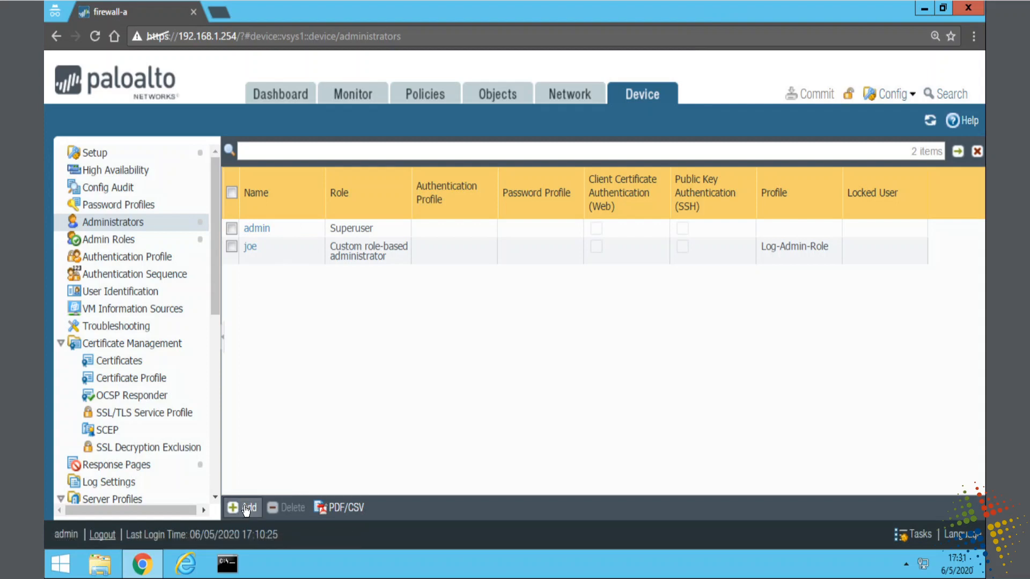
click(243, 507)
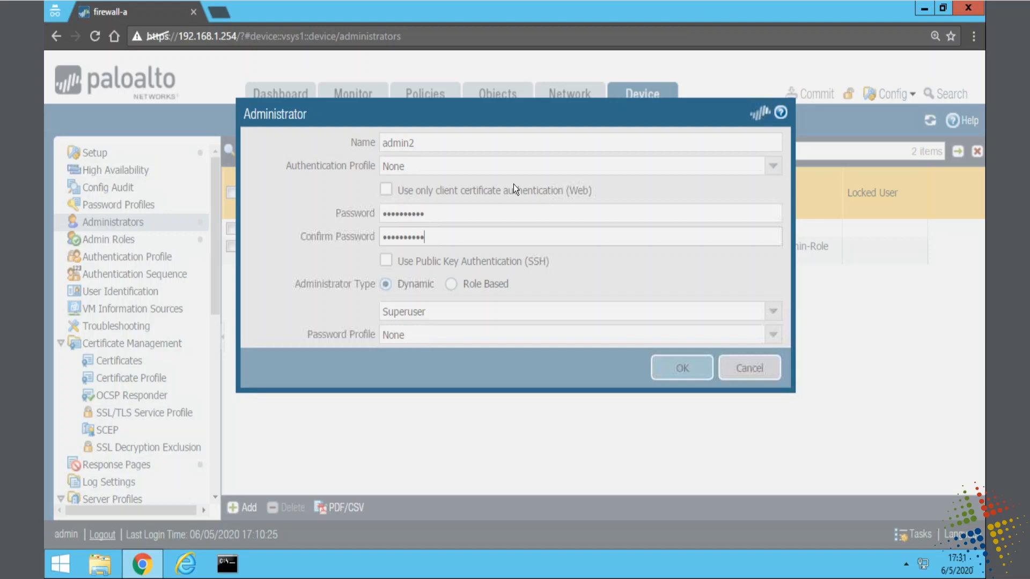
click(681, 367)
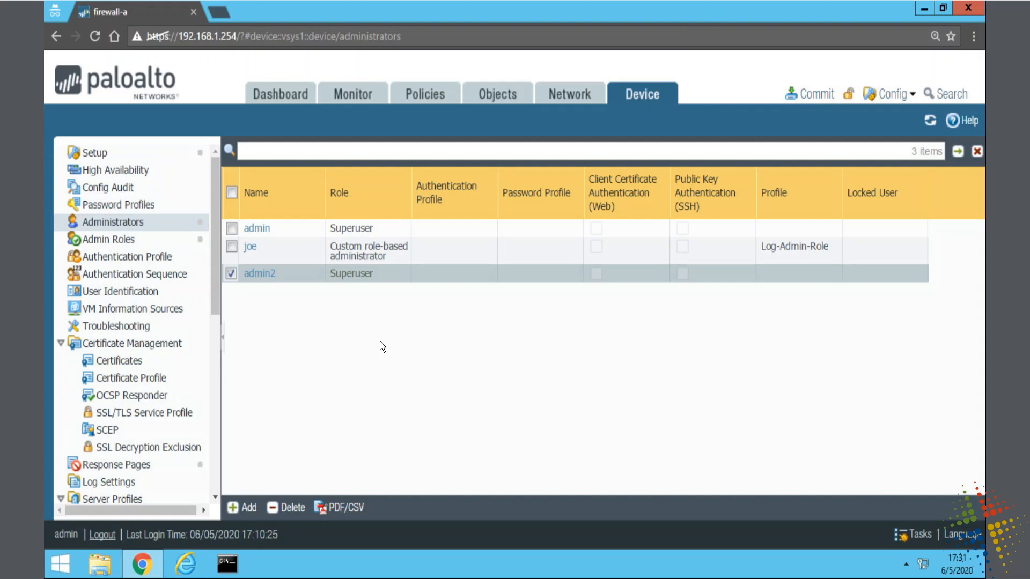
Commit all pending changes, then switch to Internet Explorer.
click(810, 94)
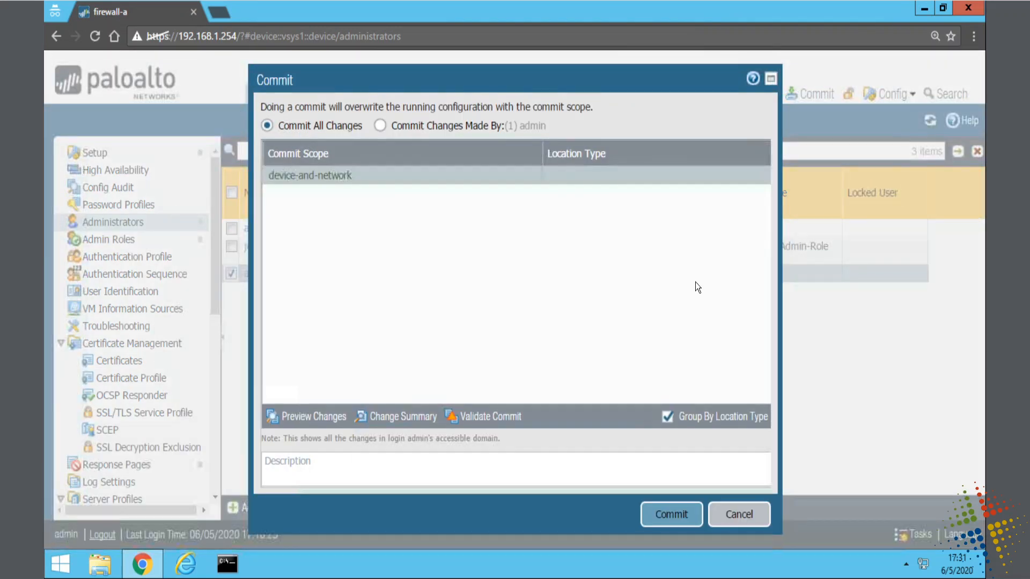
click(670, 515)
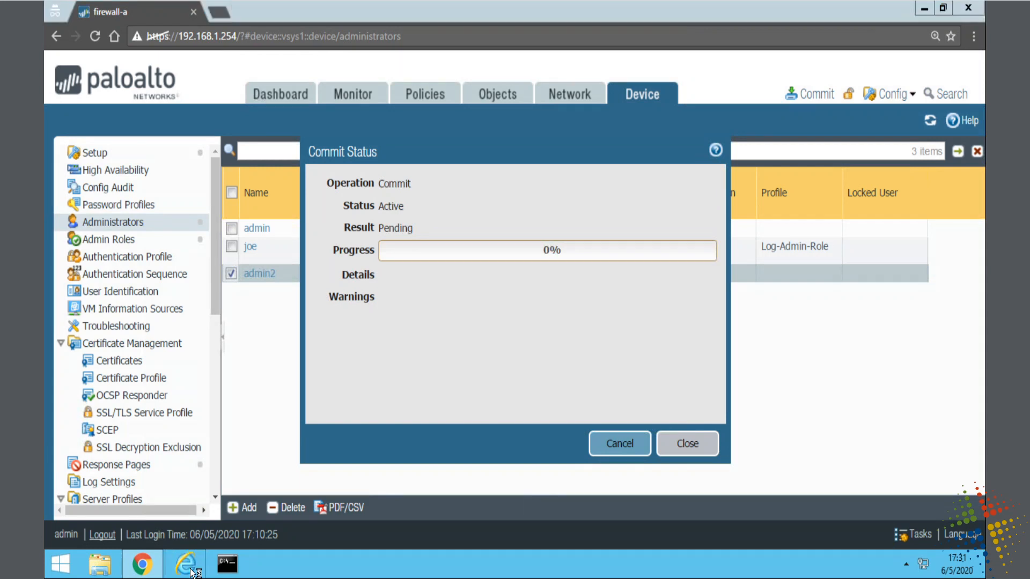
click(186, 564)
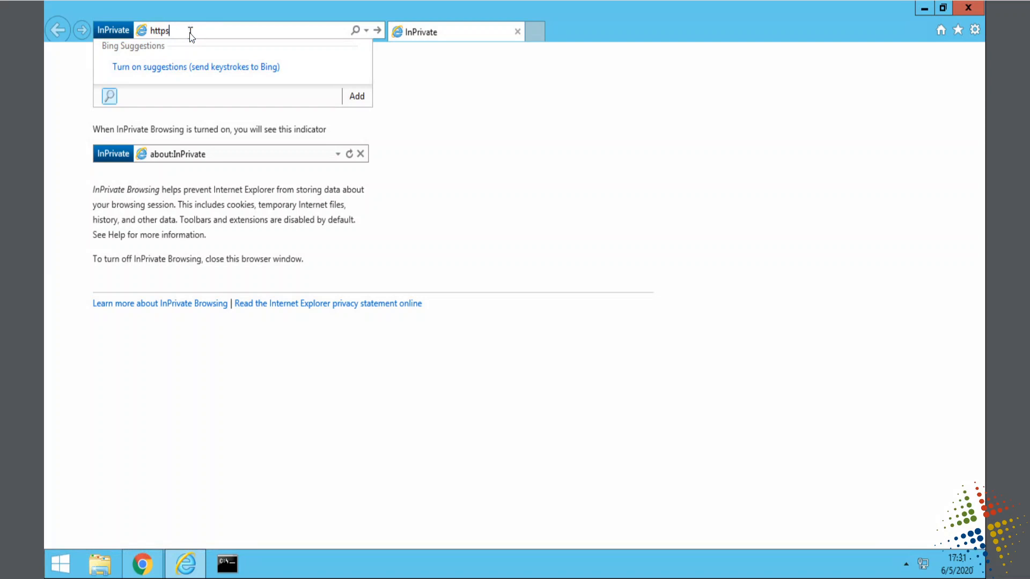
text(://192.168.1.254/)
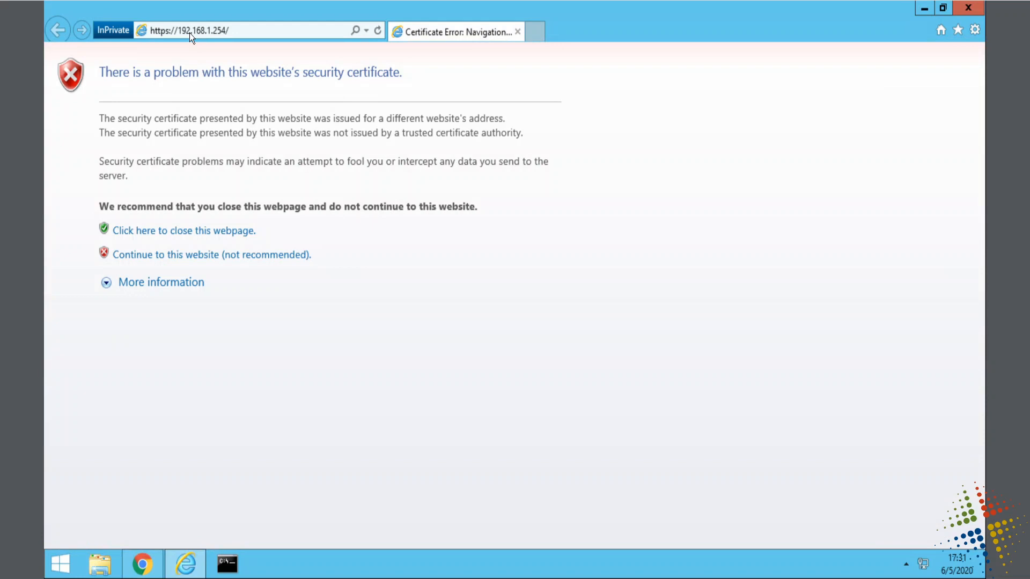
click(211, 254)
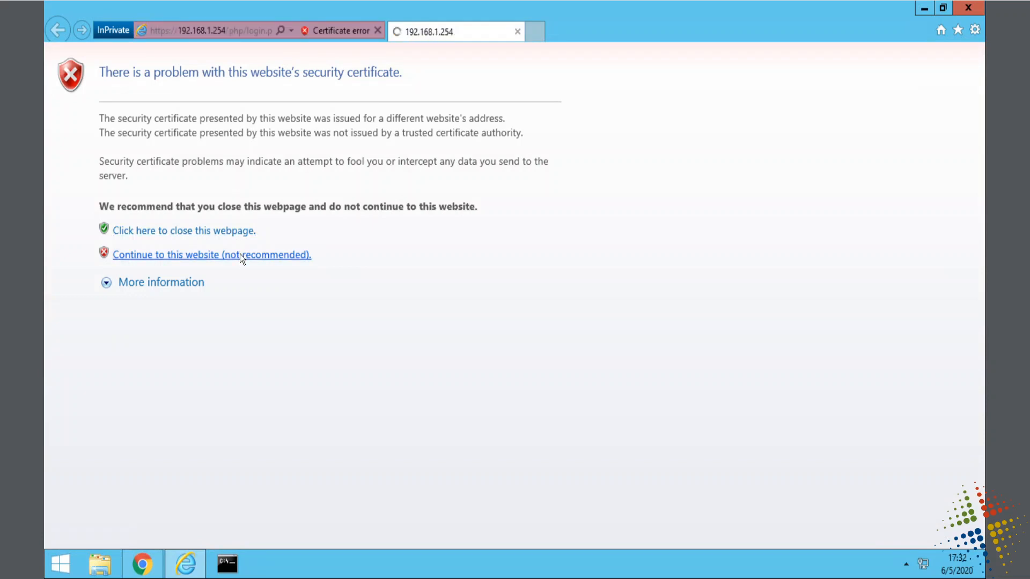
click(211, 255)
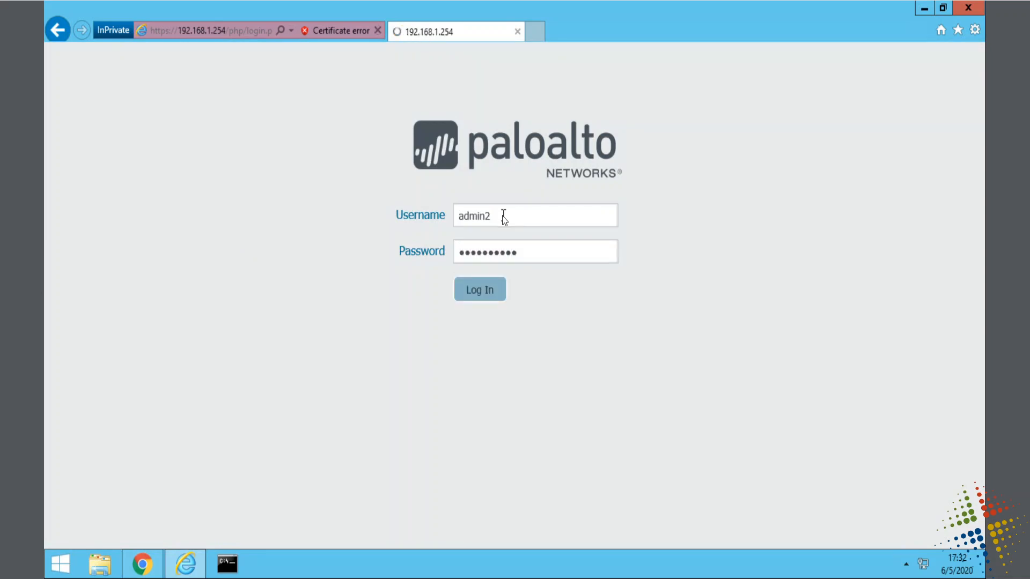
click(479, 289)
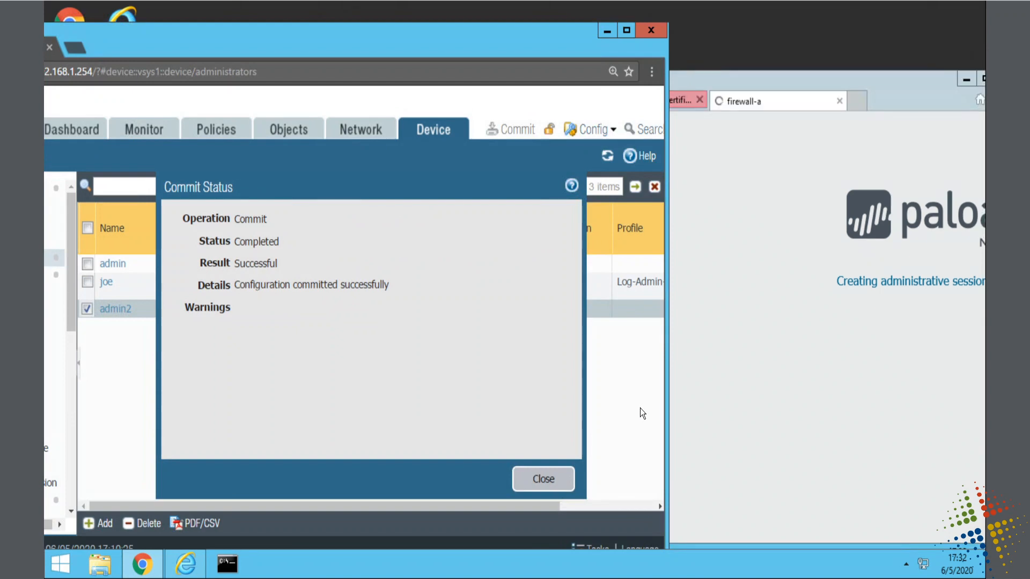
Close the Commit Status dialog showing the successful commit.
click(542, 479)
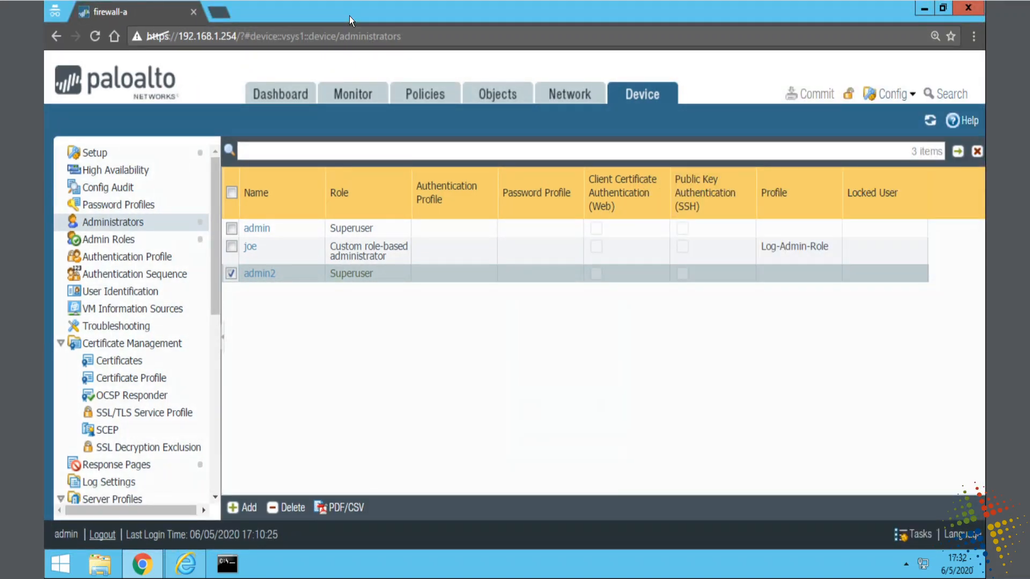
mouse_move(834, 121)
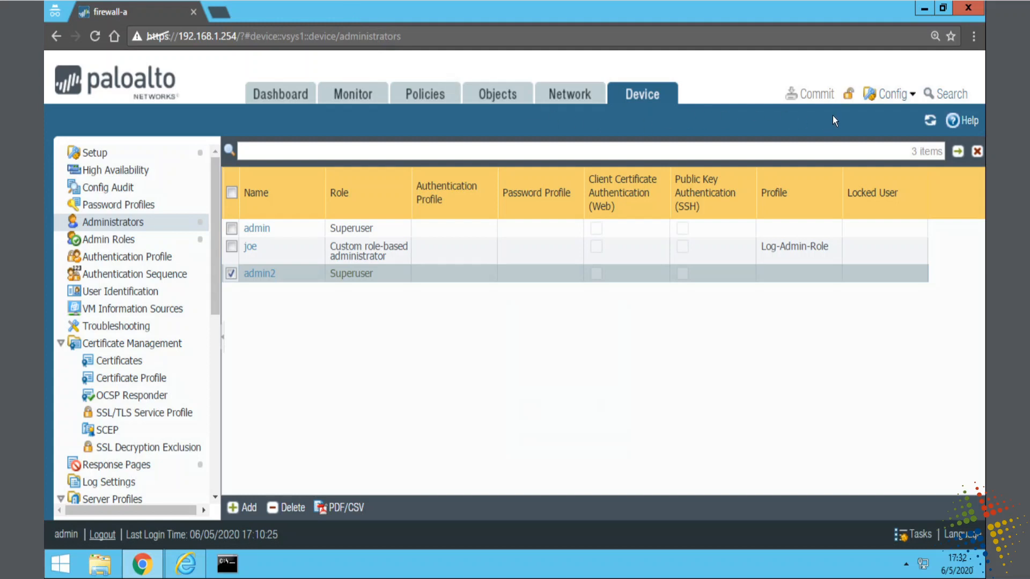
mouse_move(848, 94)
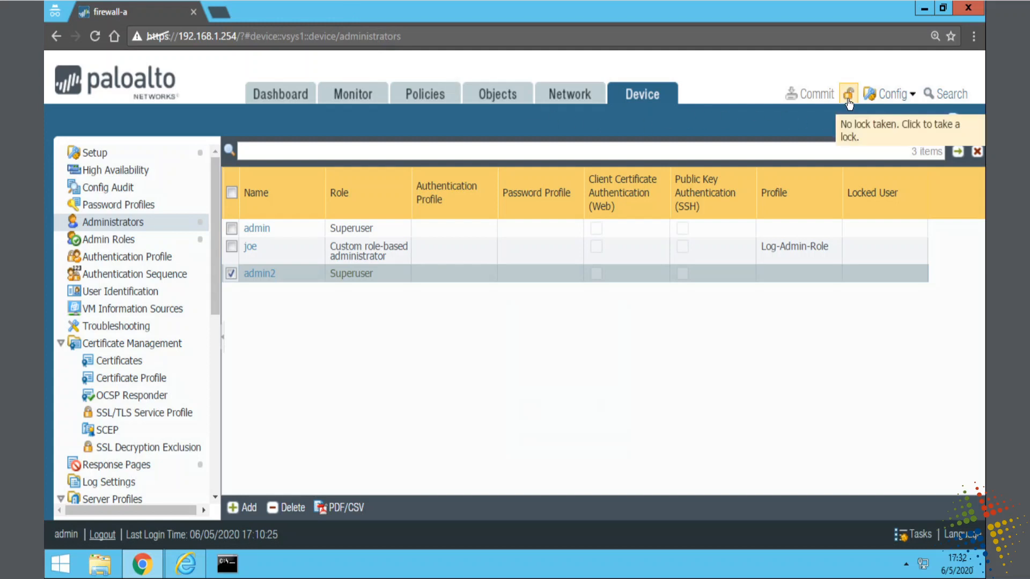
Open the Locks dialog from the padlock icon beside Commit.
click(849, 93)
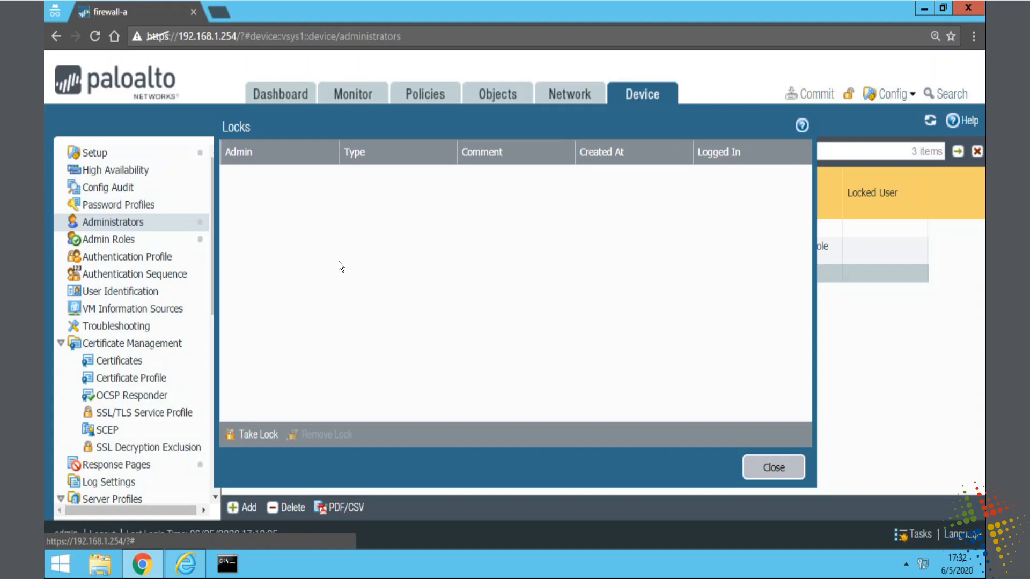
mouse_move(303, 302)
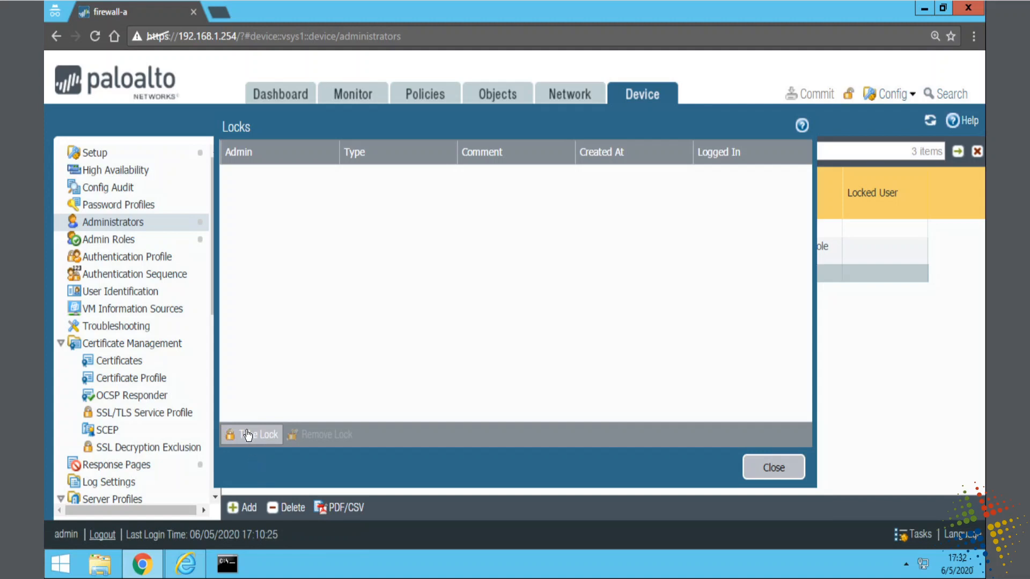
mouse_move(266, 439)
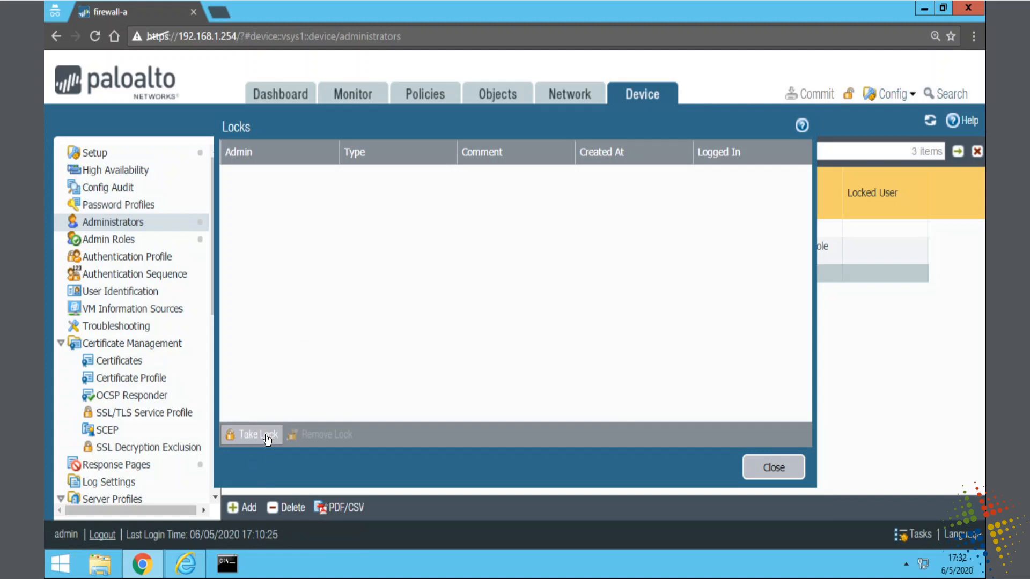
mouse_move(301, 206)
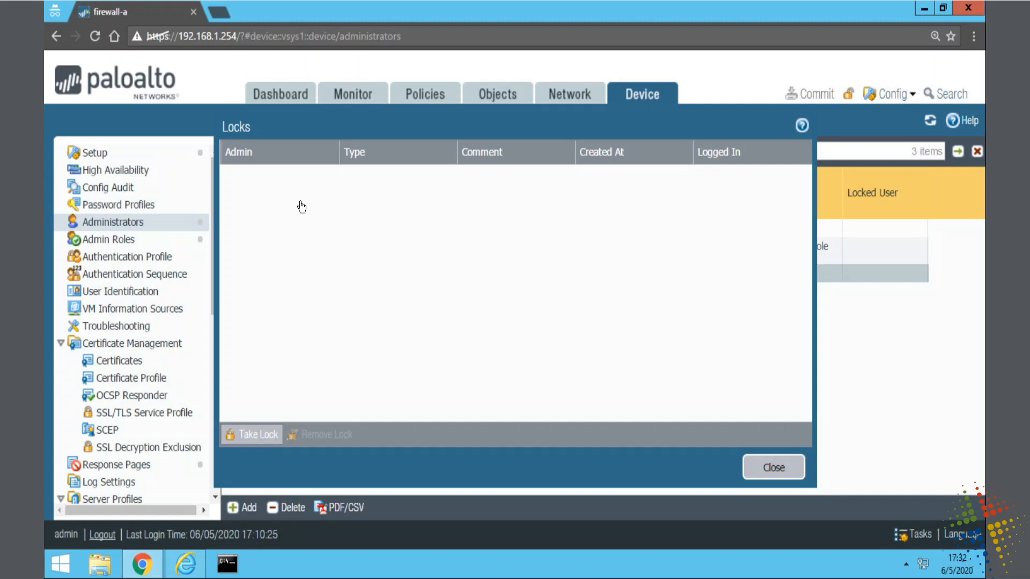
Take a Commit lock with the comment 'Changing the firewall policies'.
click(257, 434)
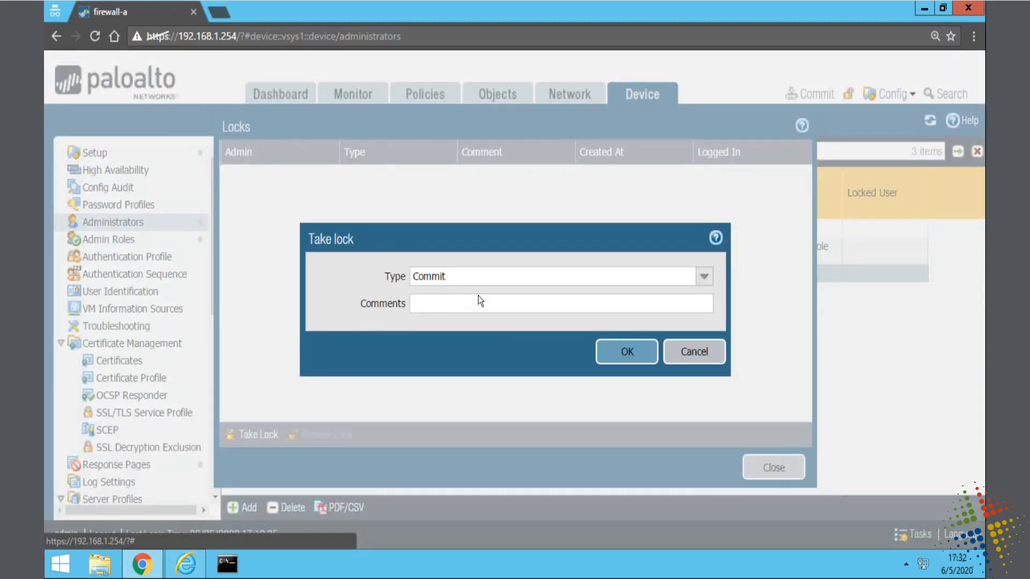
click(704, 275)
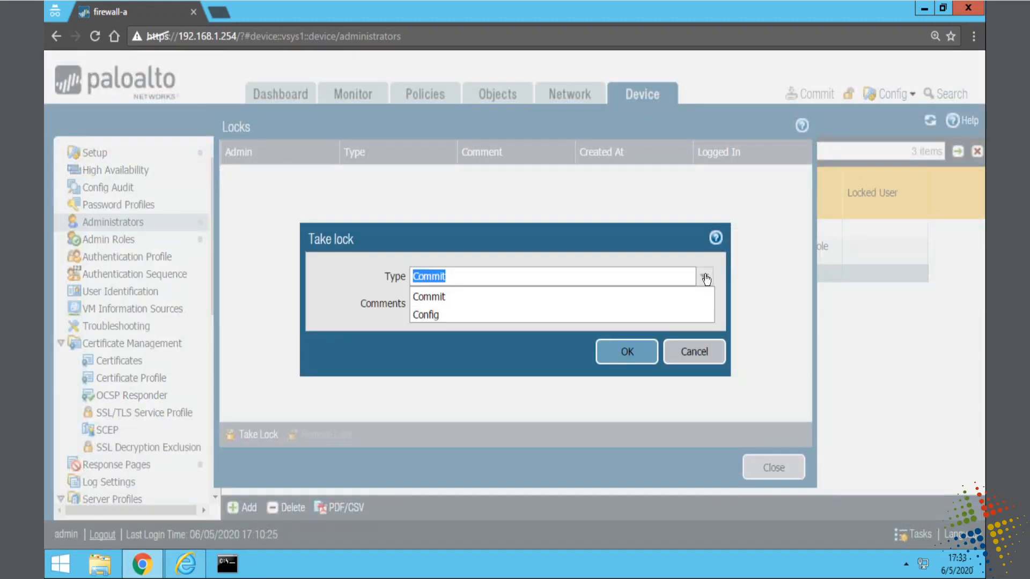
mouse_move(445, 301)
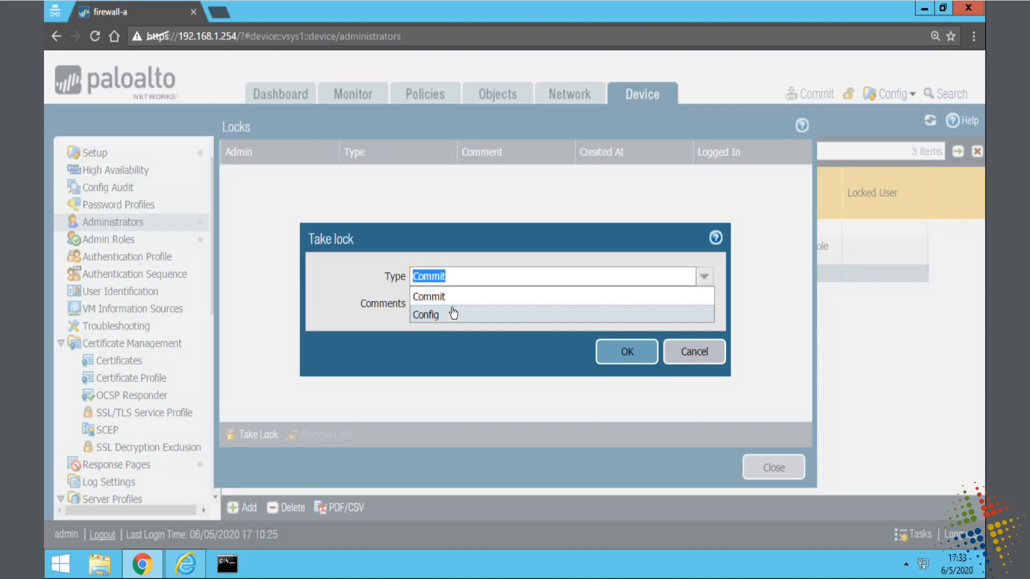
mouse_move(466, 257)
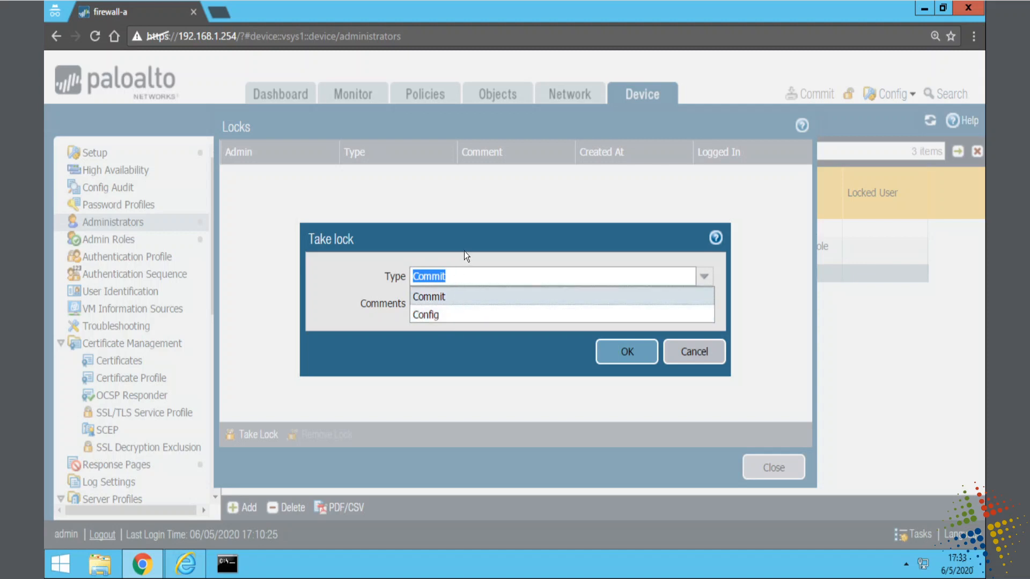
click(429, 297)
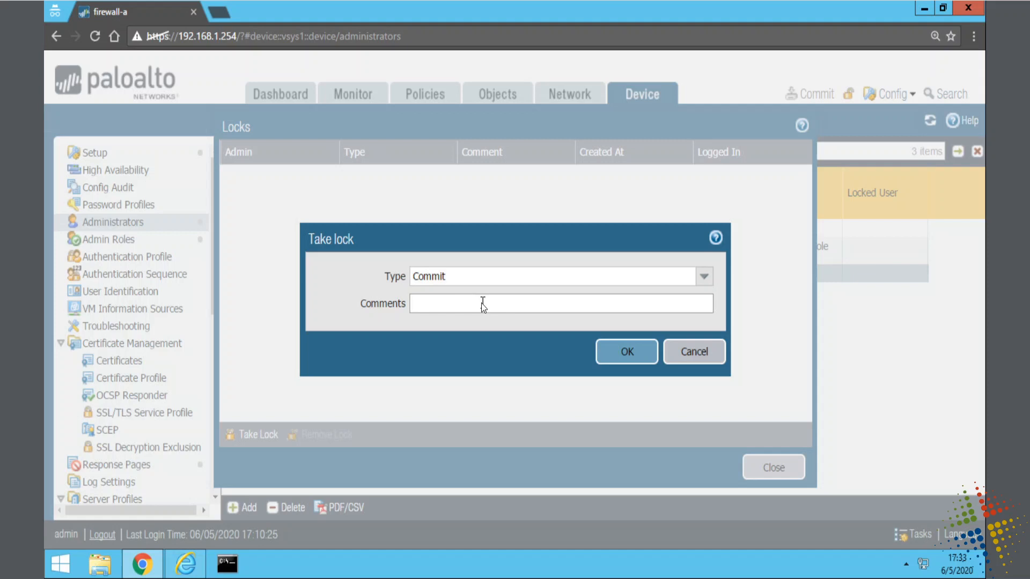
click(562, 303)
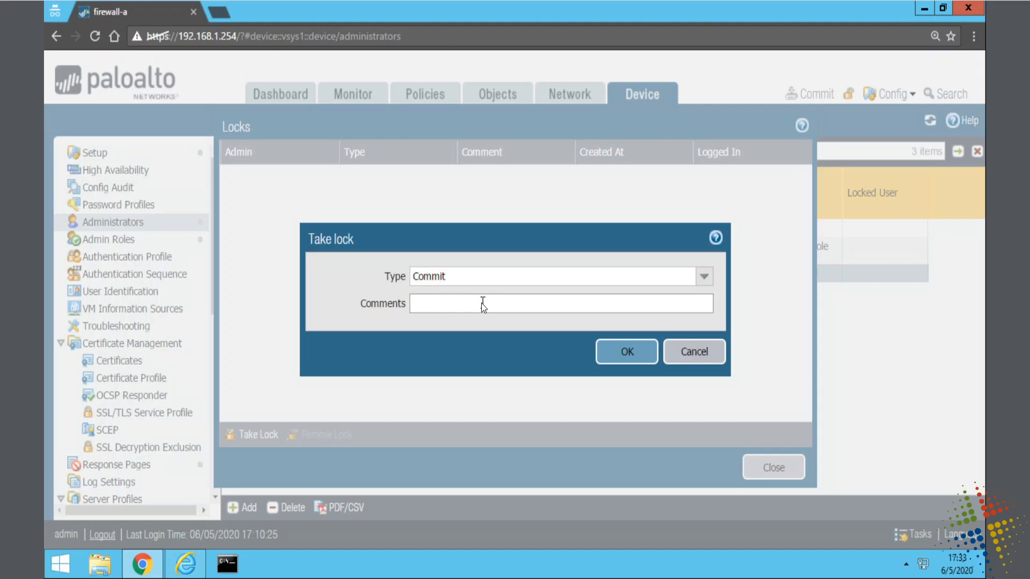
text(Changing)
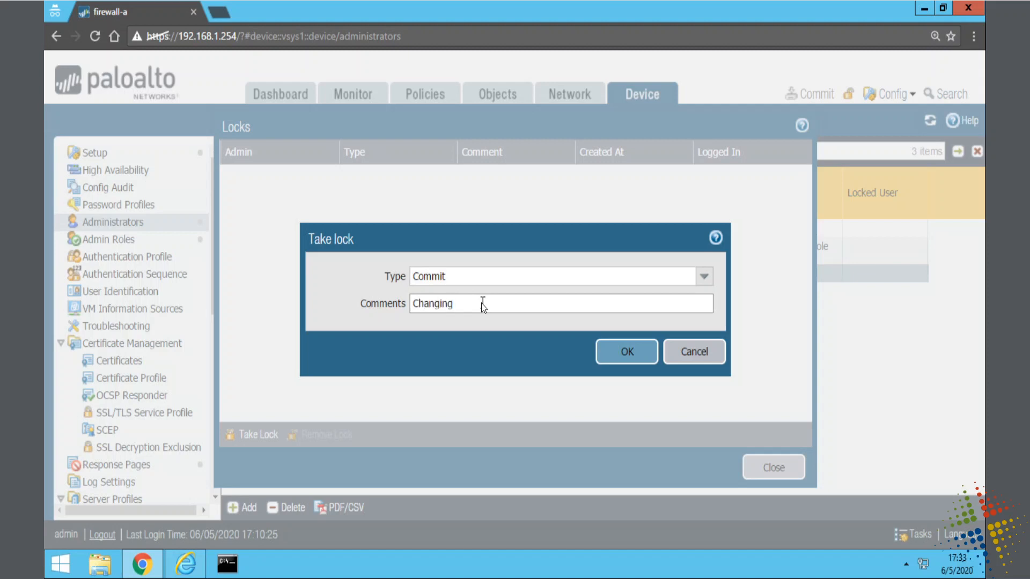
text(the)
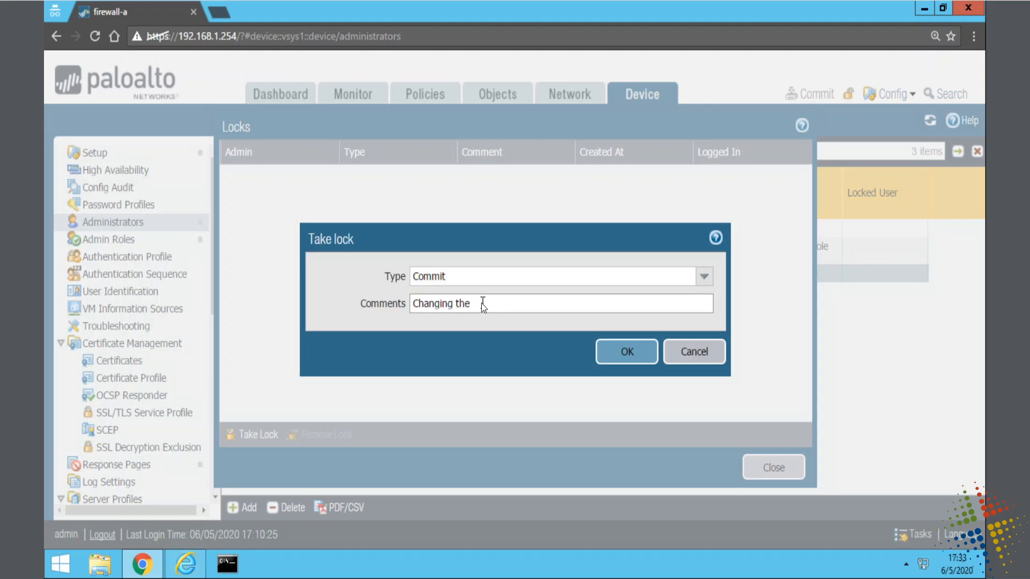
text(firewall p)
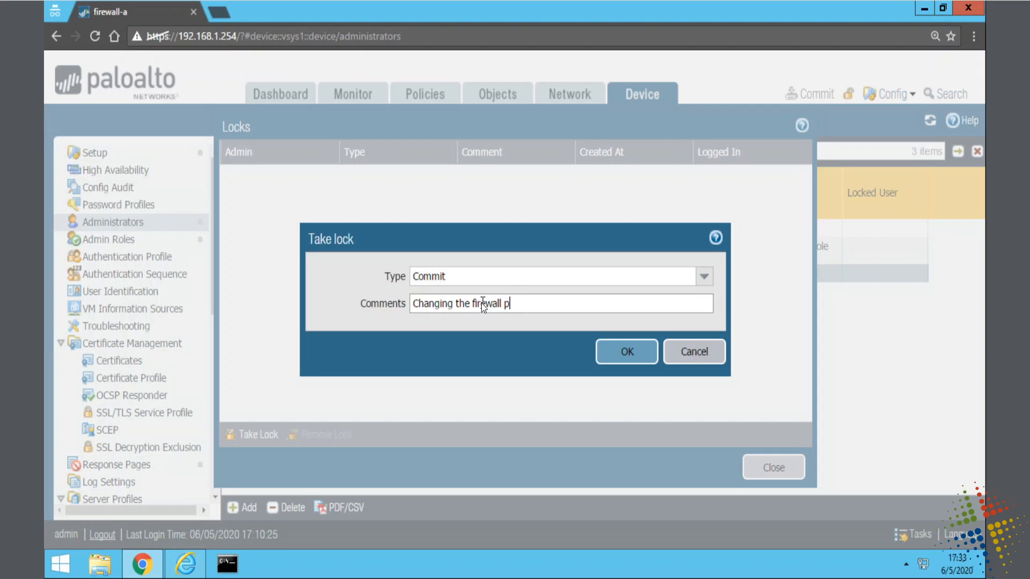
text(olicies)
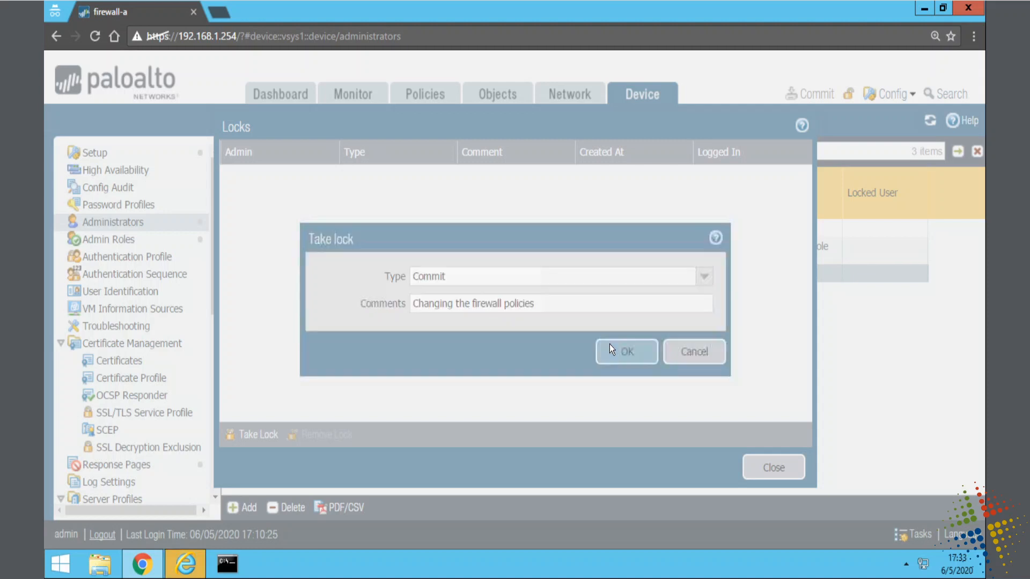
click(626, 351)
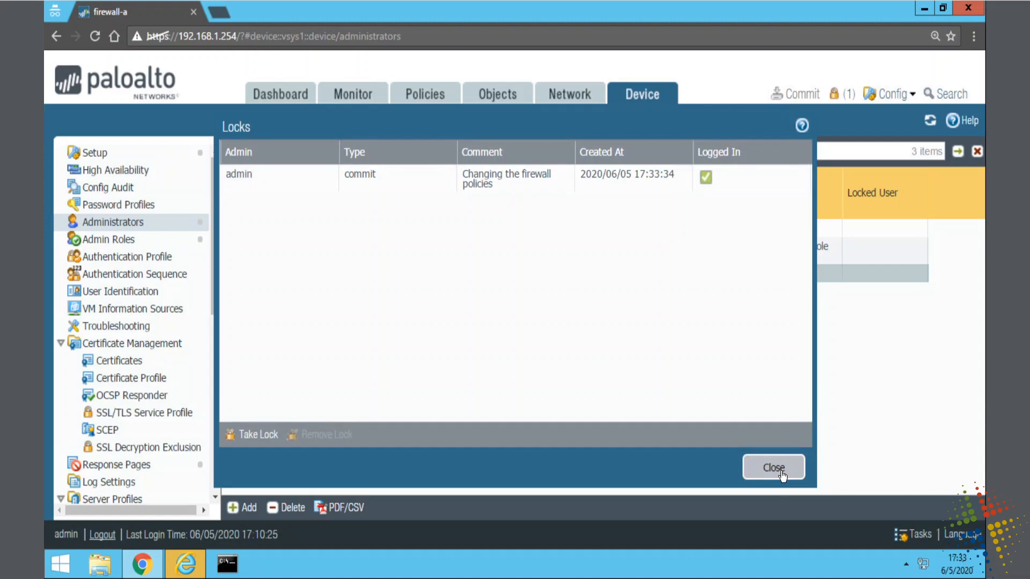
Close the Locks list, dismiss admin2's Welcome dialog, and refresh the Dashboard.
click(773, 467)
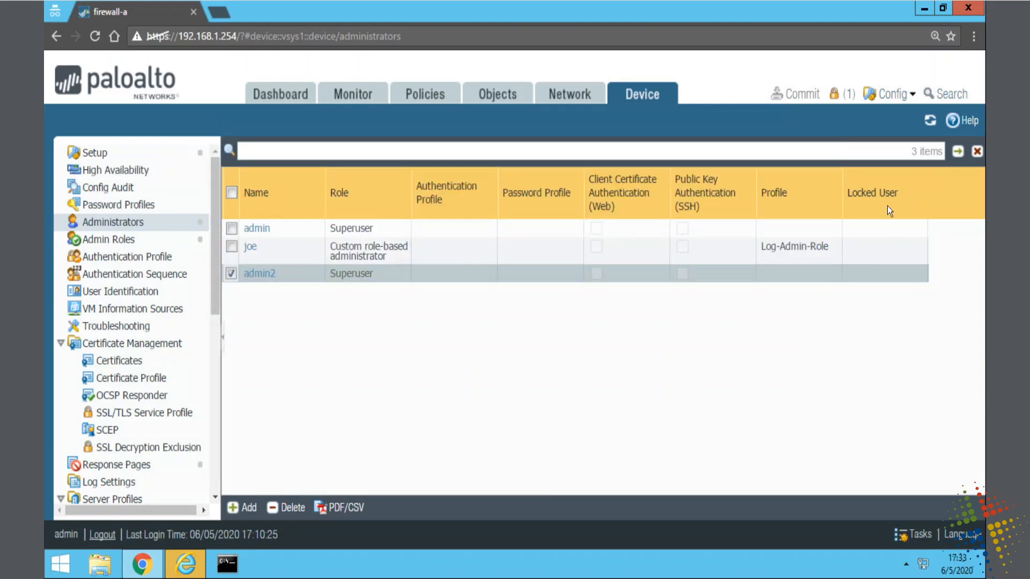
mouse_move(843, 93)
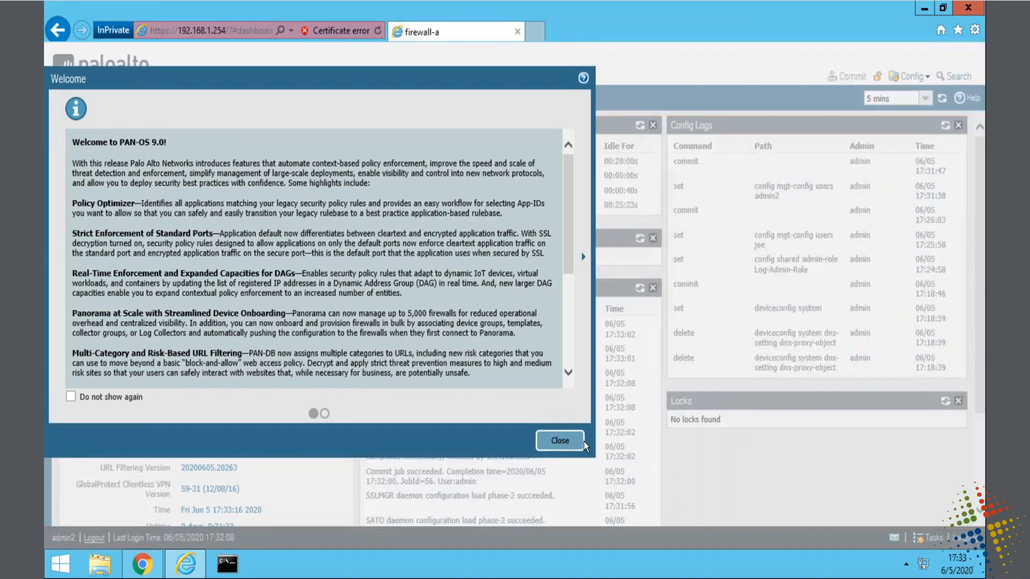
click(559, 439)
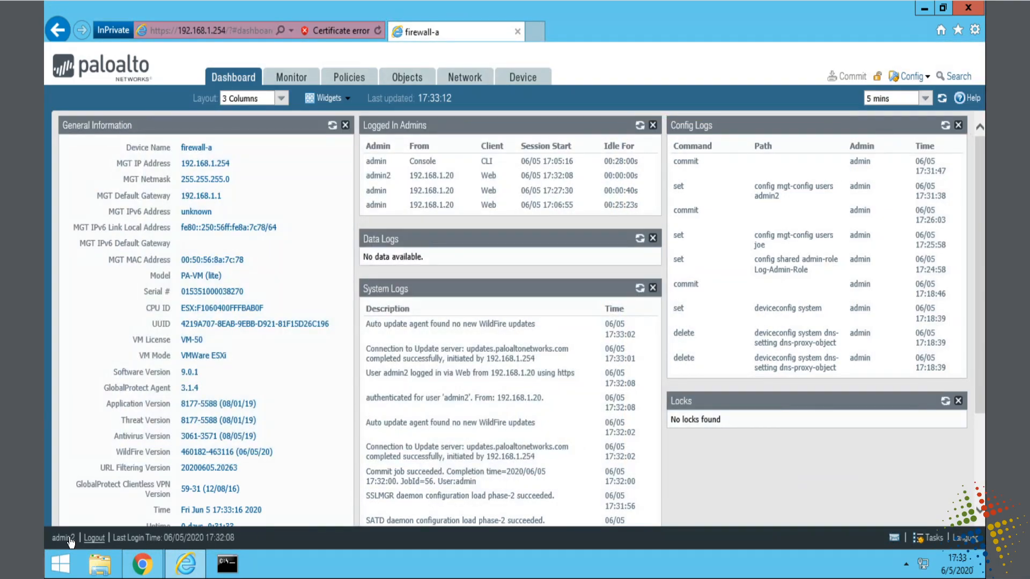
mouse_move(64, 538)
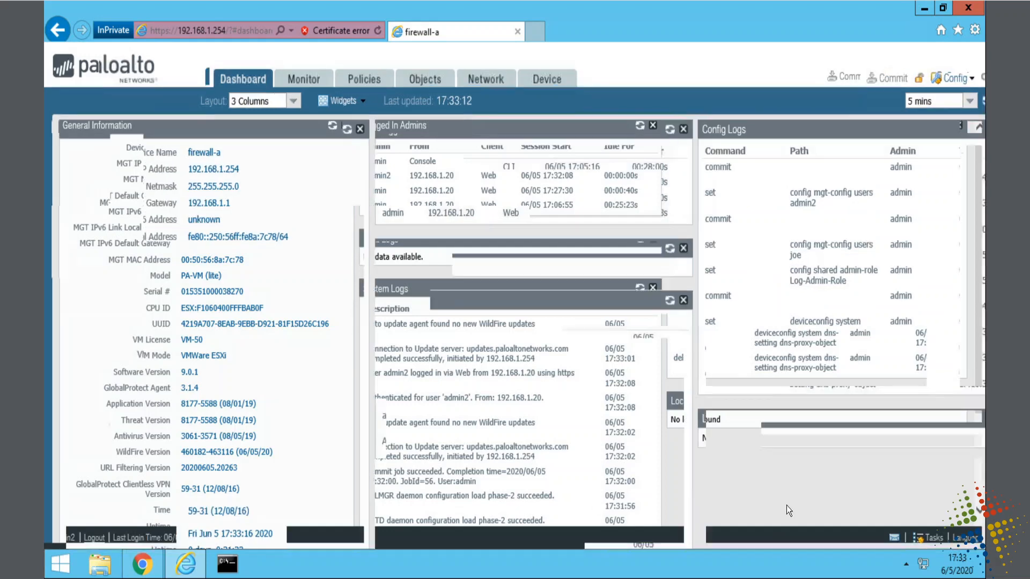
click(938, 104)
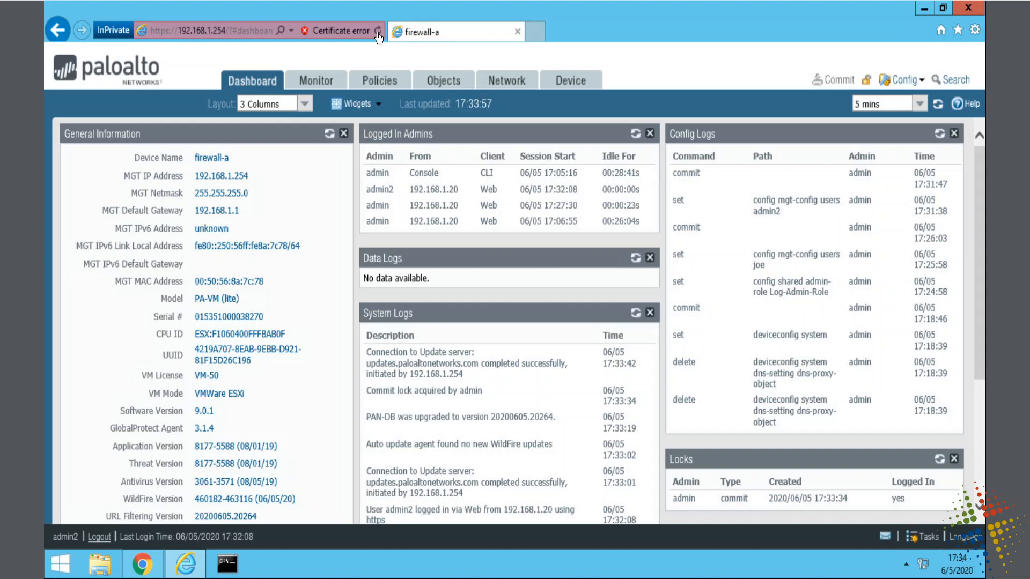
Reload admin2's browser page and dismiss the Welcome message.
click(378, 31)
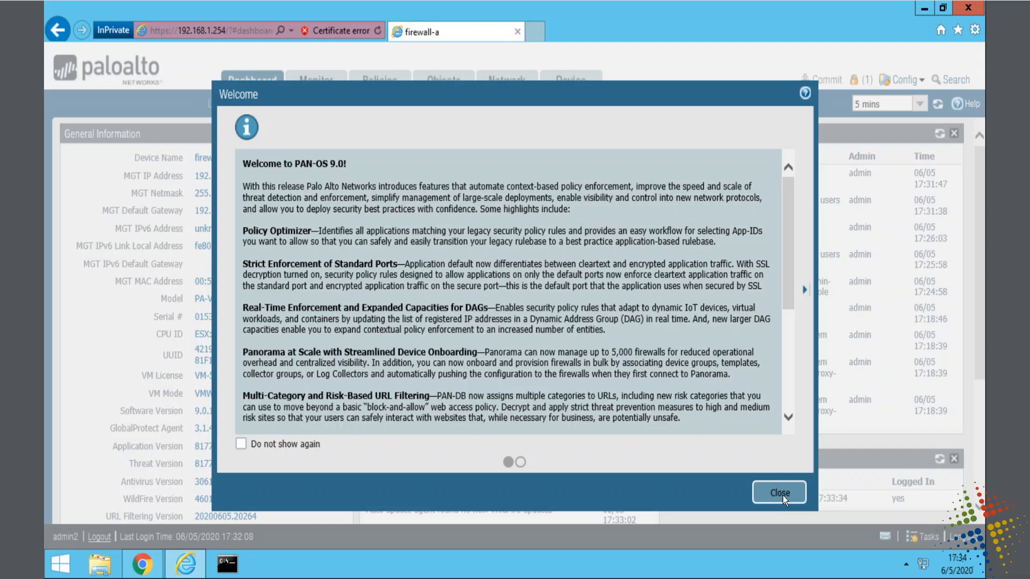
click(778, 493)
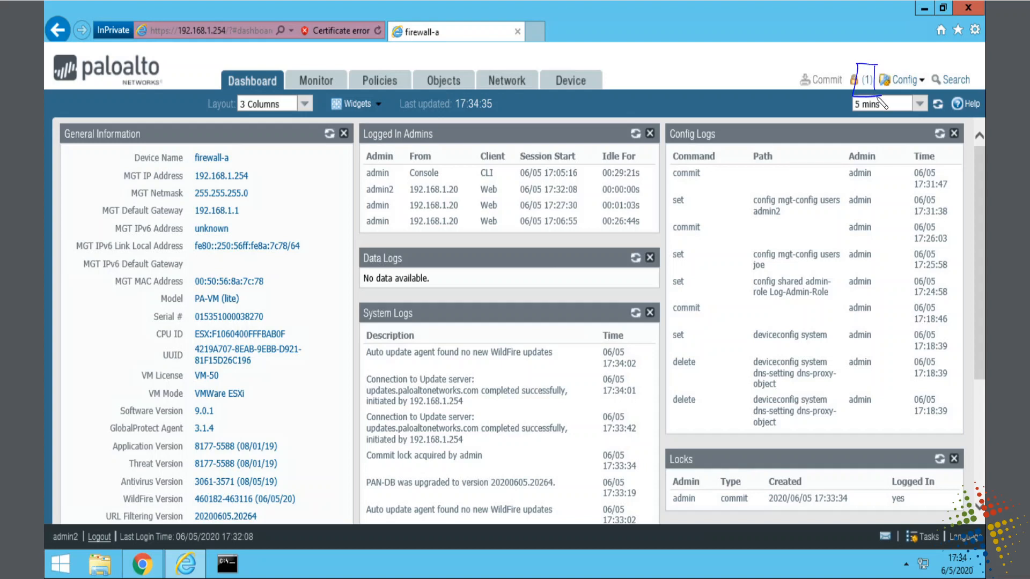
mouse_move(447, 89)
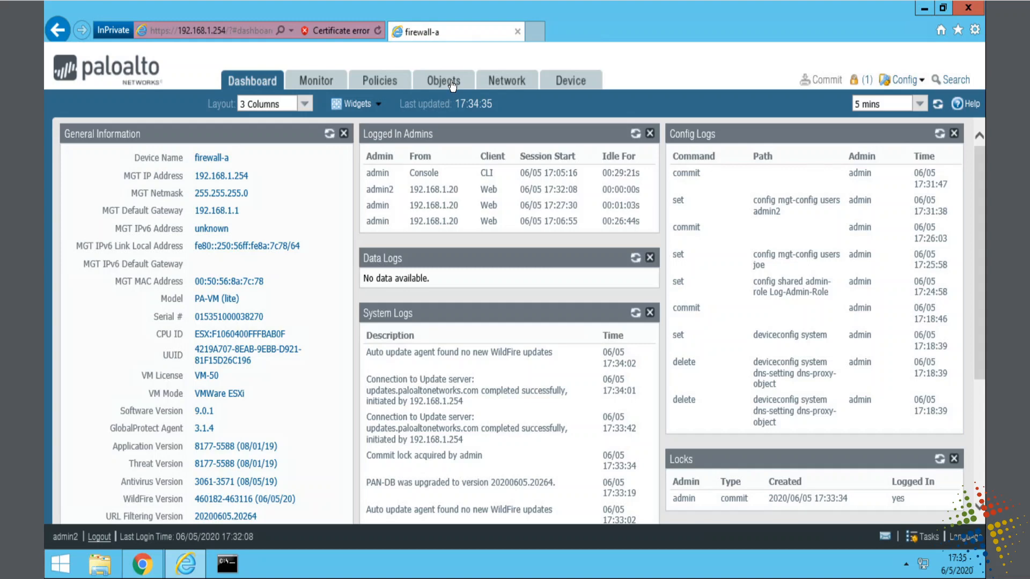
Add address object 'test' with IP Netmask 1.1.1.1 under Objects > Addresses.
click(443, 79)
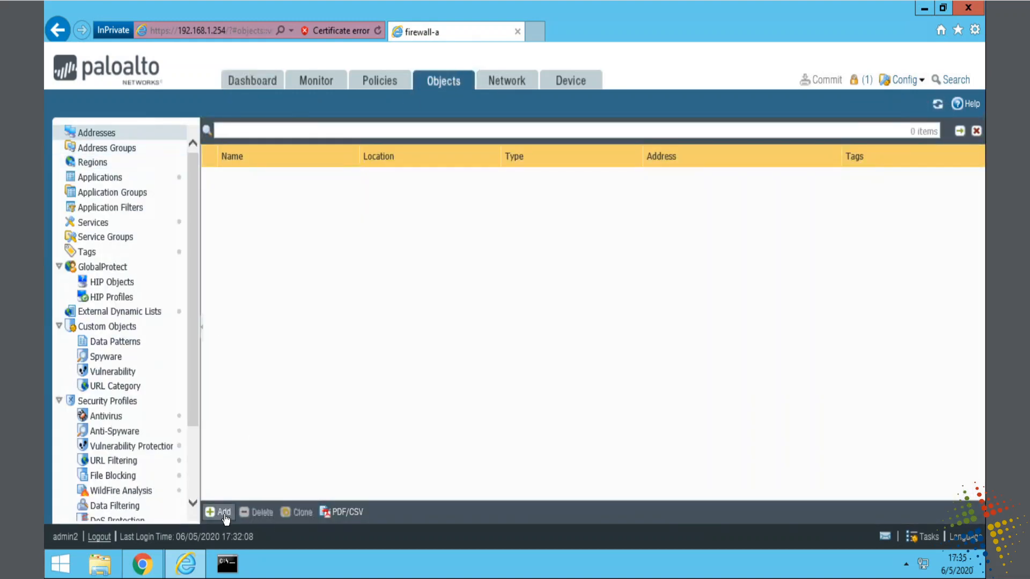
click(220, 511)
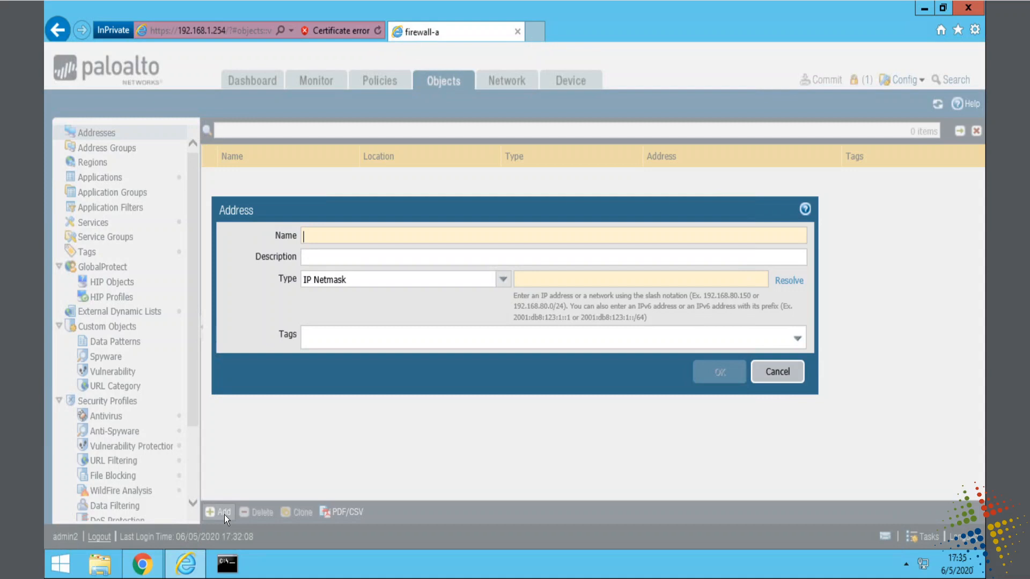
text(test)
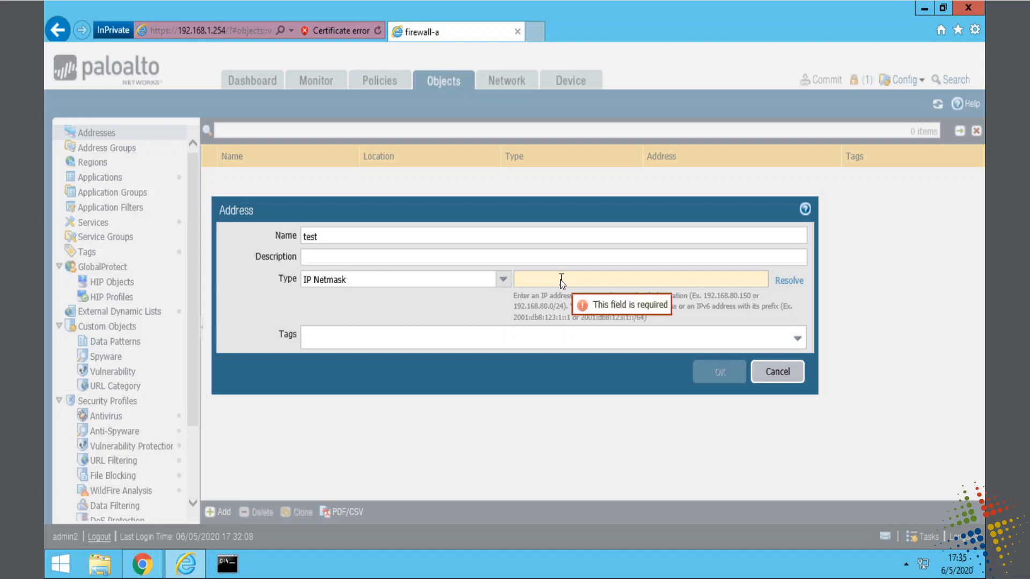
text(1.1.1.1)
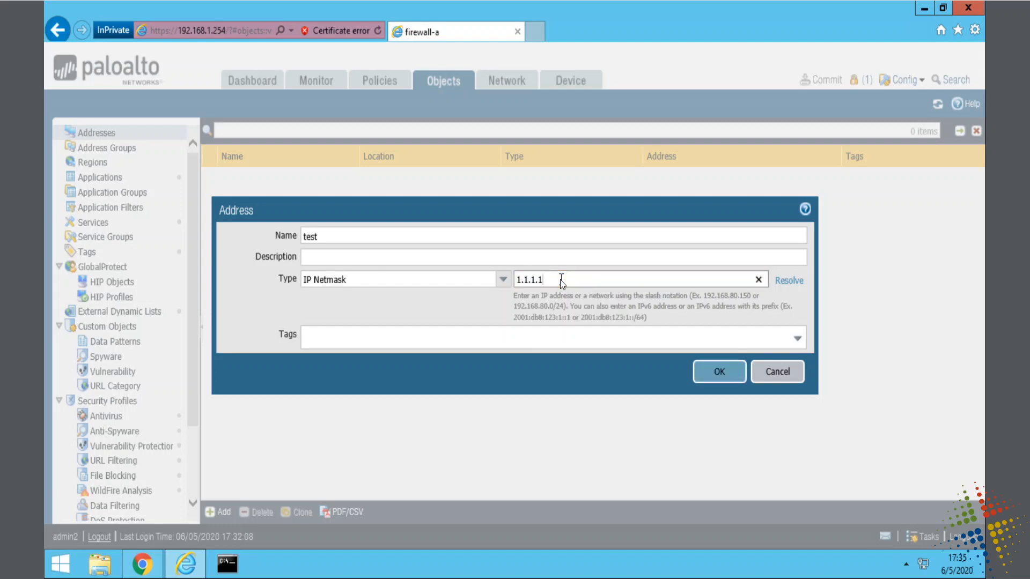
click(719, 371)
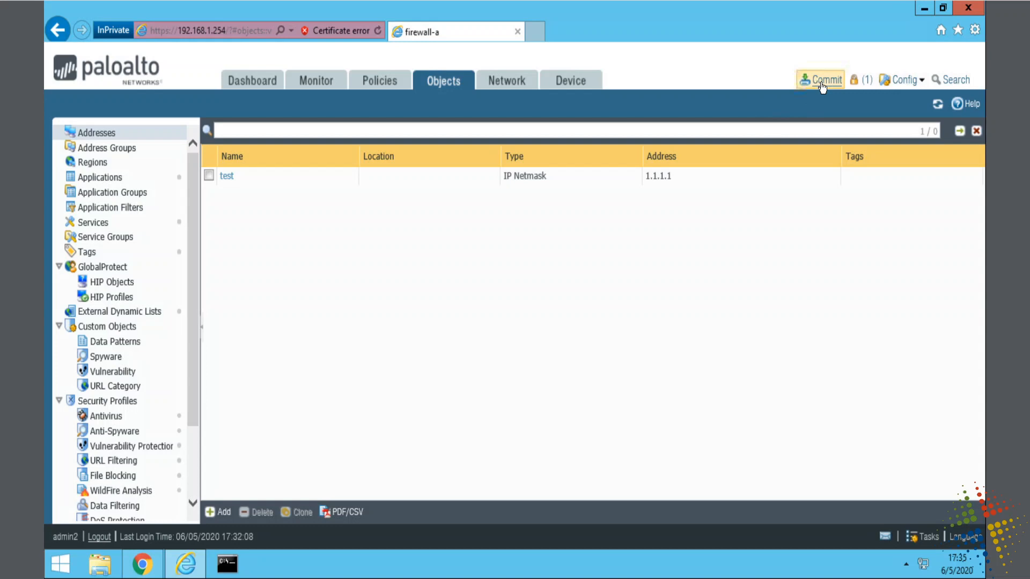
mouse_move(820, 80)
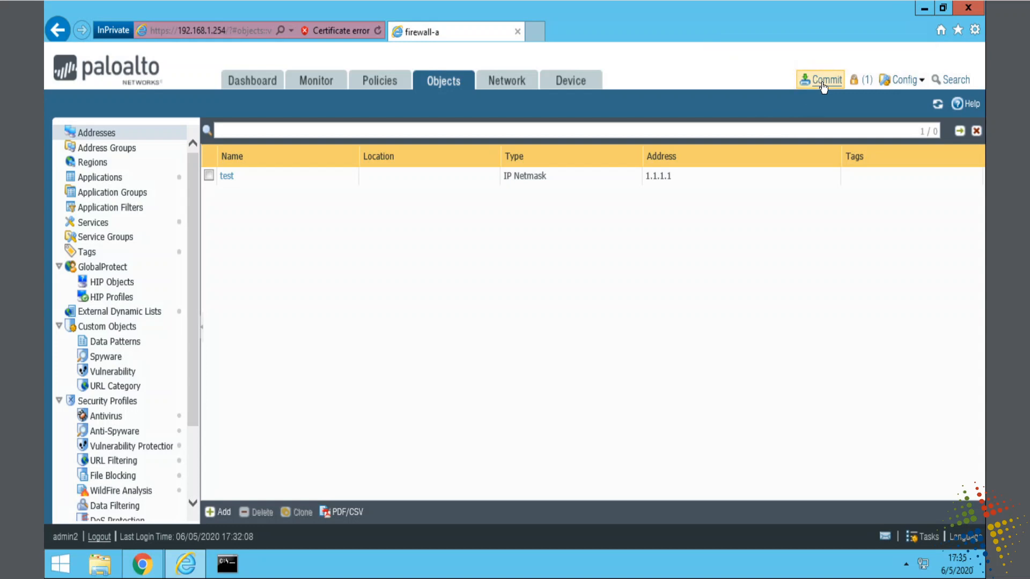
Attempt to commit all changes as admin2 and dismiss the commit-lock error.
click(825, 80)
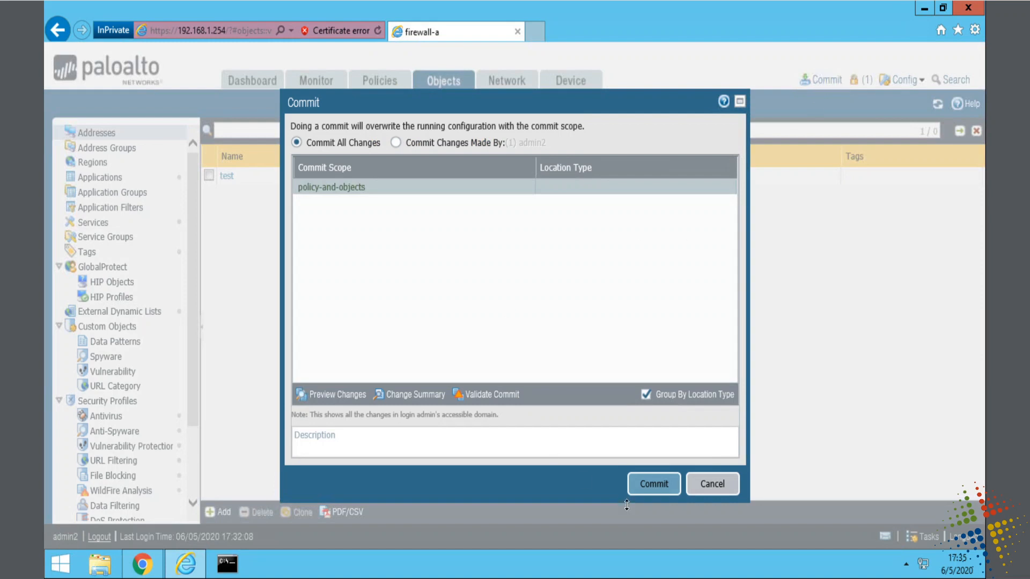
click(653, 484)
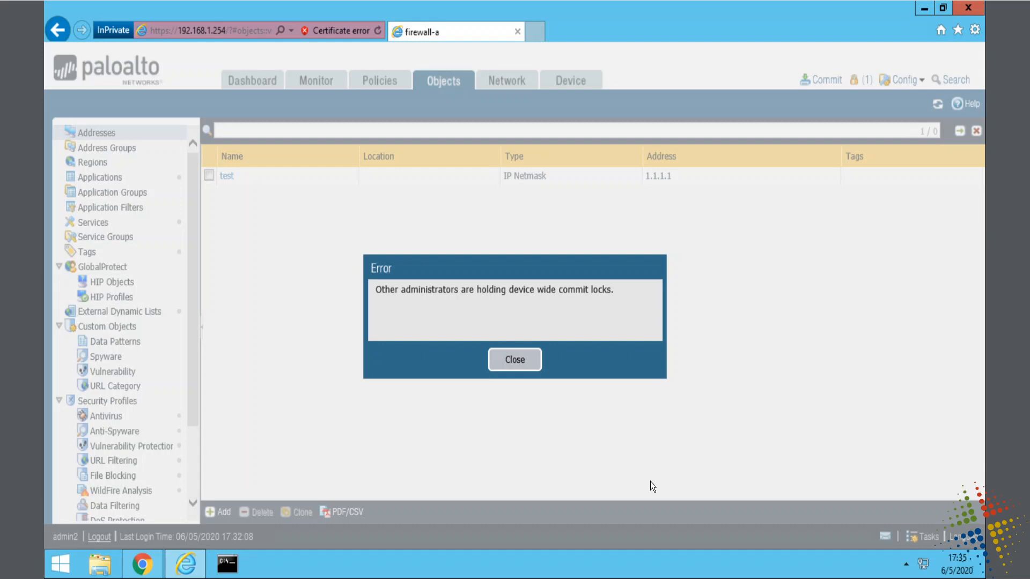
click(515, 360)
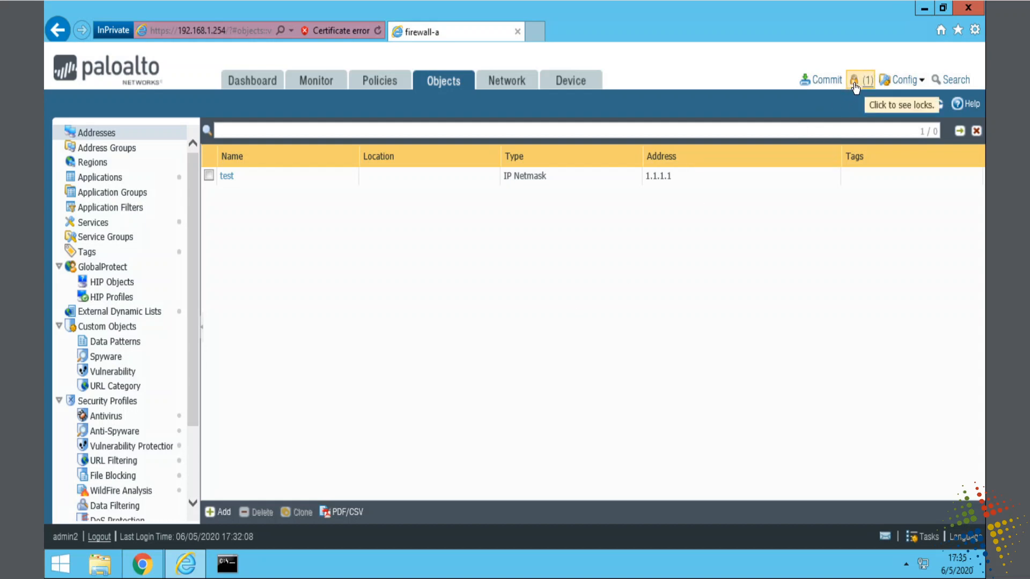
Open the Locks list to reveal admin's commit lock 'Changing the firewall policies'.
click(860, 79)
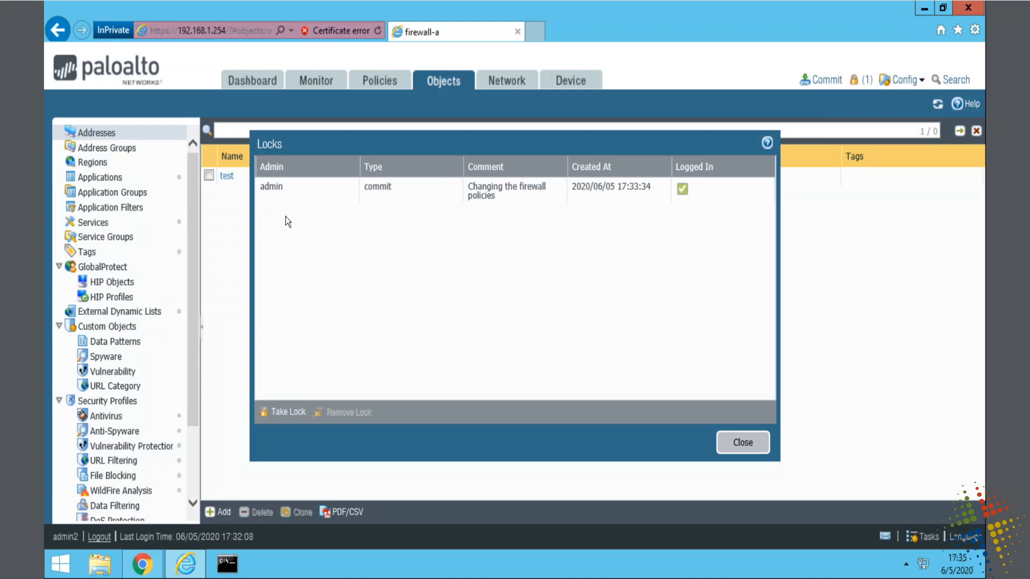
mouse_move(290, 222)
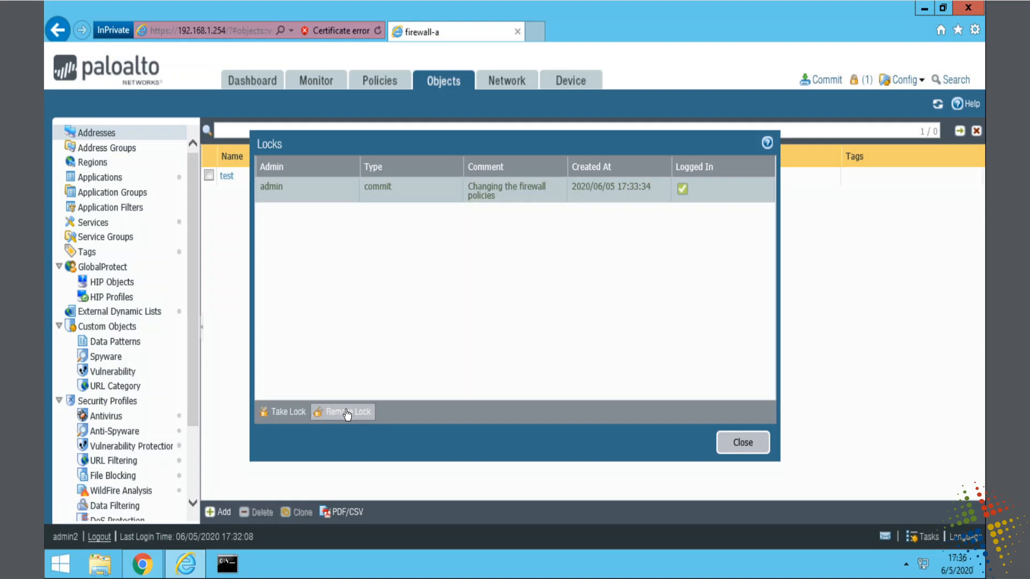
mouse_move(742, 442)
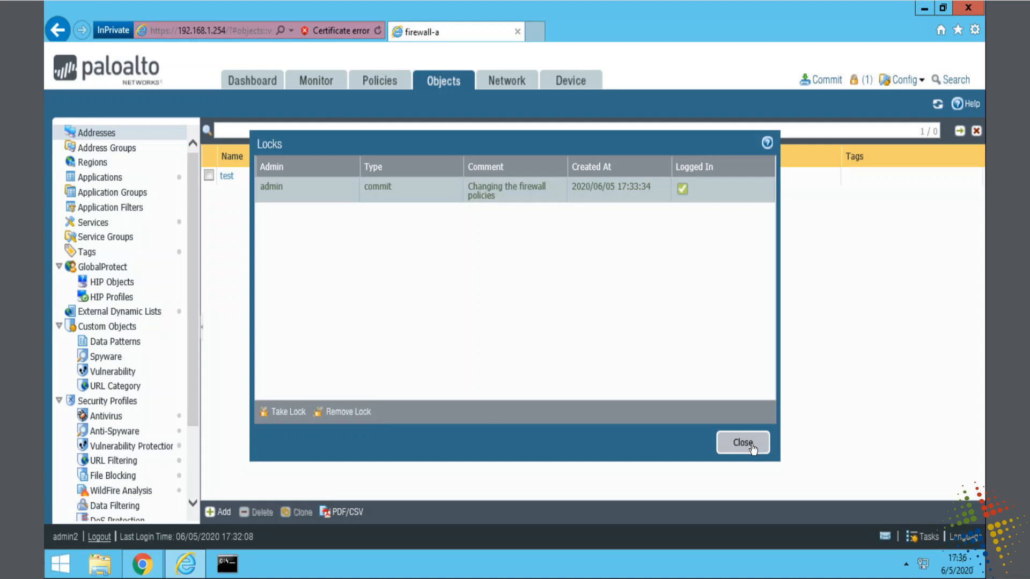
In admin's session, remove the 'Changing the firewall policies' commit lock and confirm.
click(742, 442)
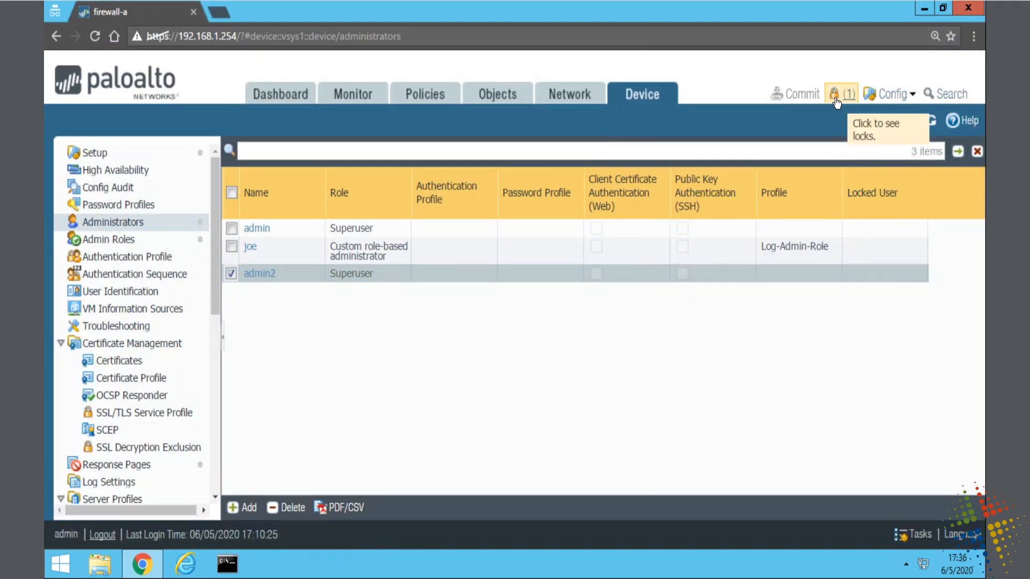
click(843, 93)
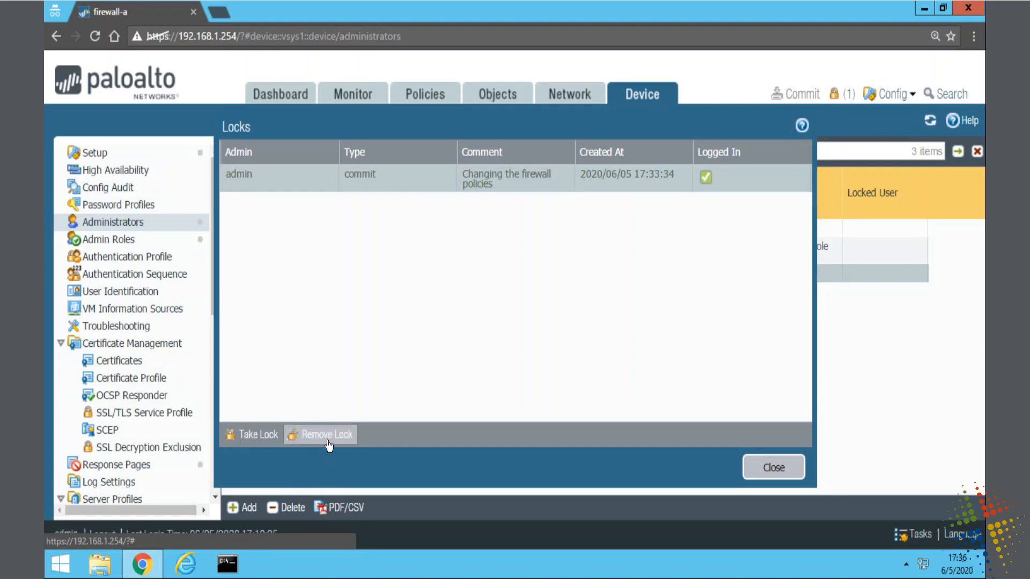
click(320, 434)
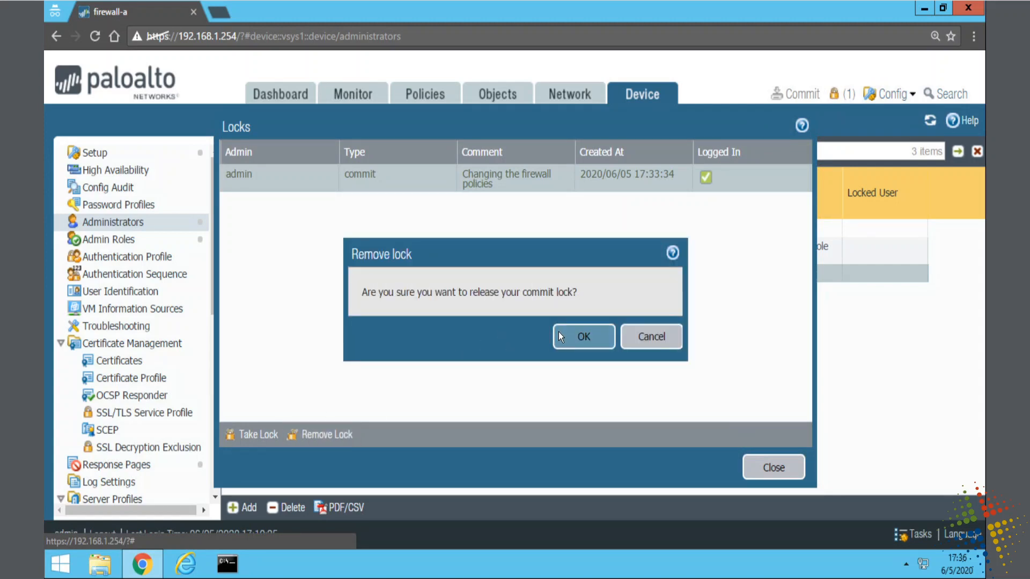
click(582, 336)
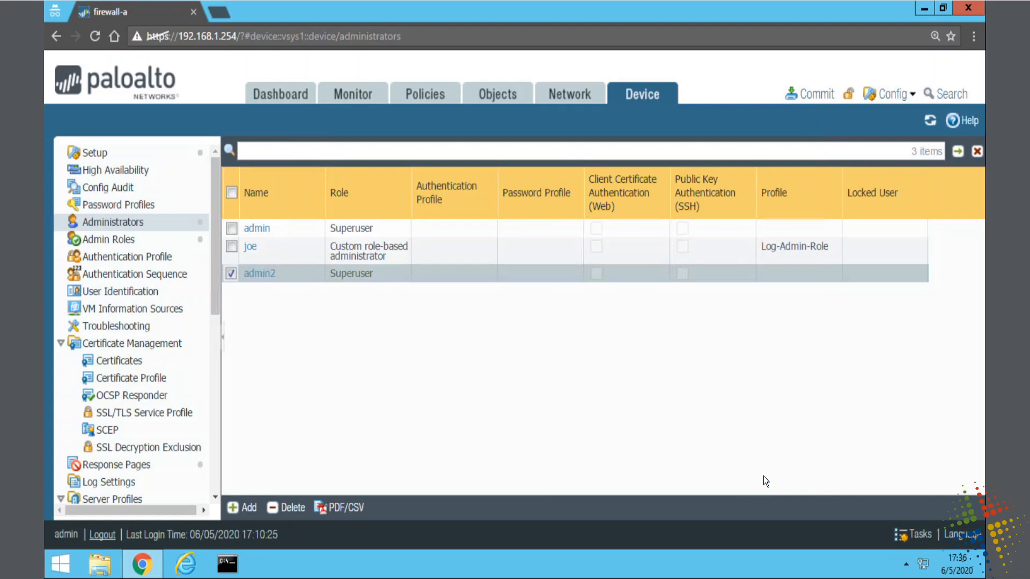